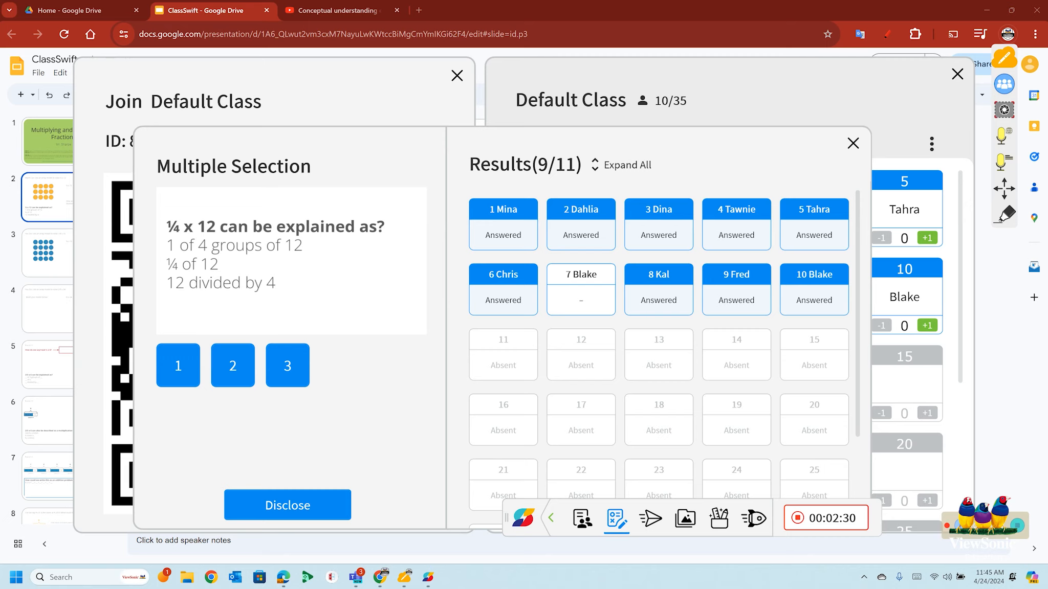
# Disclose the multiple-selection results as a bar chart and bring up Advanced Random Draw.
pyautogui.click(287, 505)
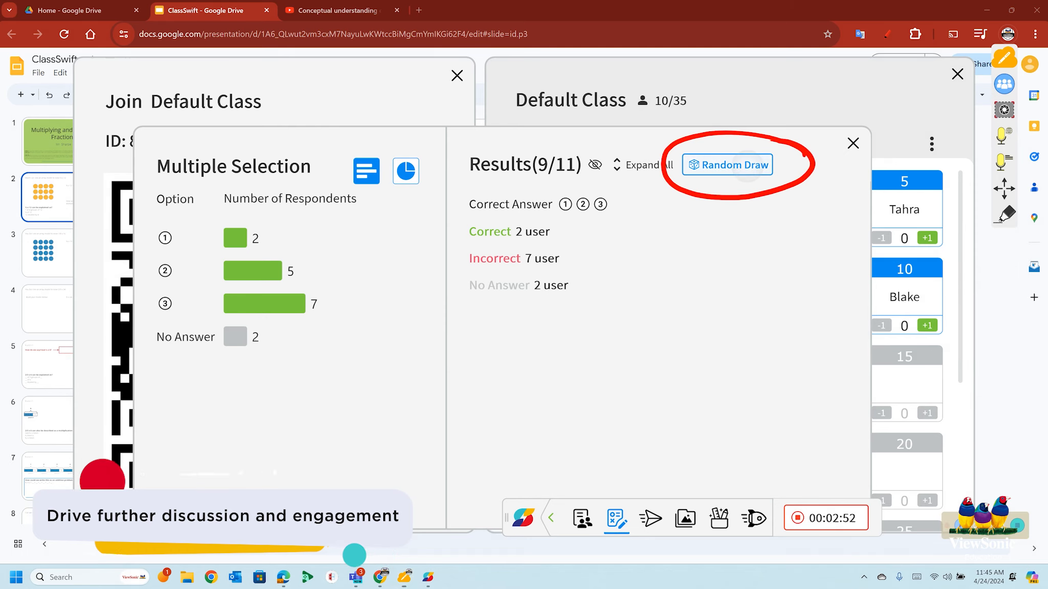
pyautogui.click(728, 165)
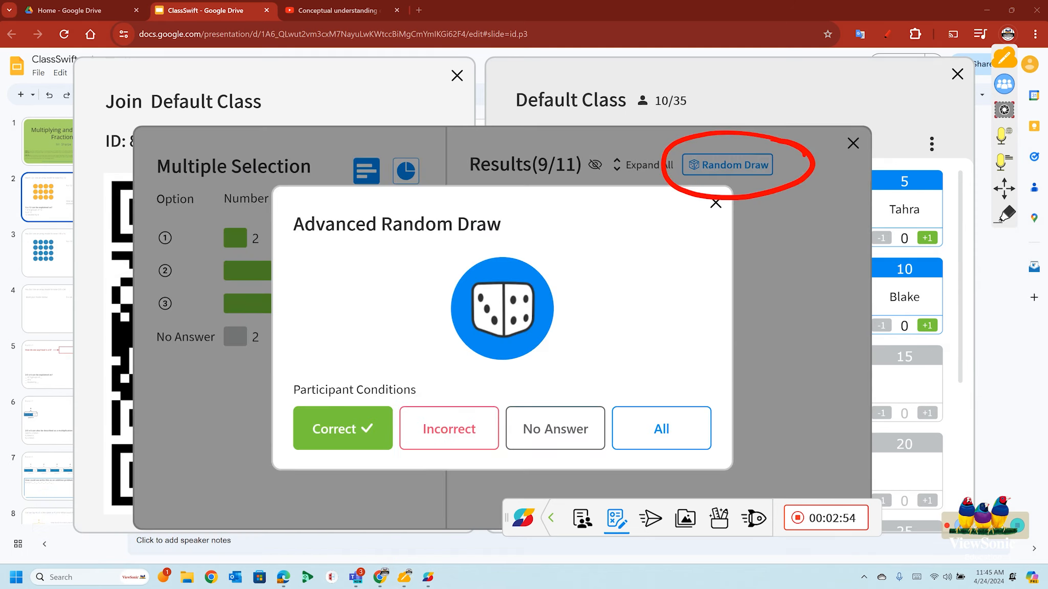